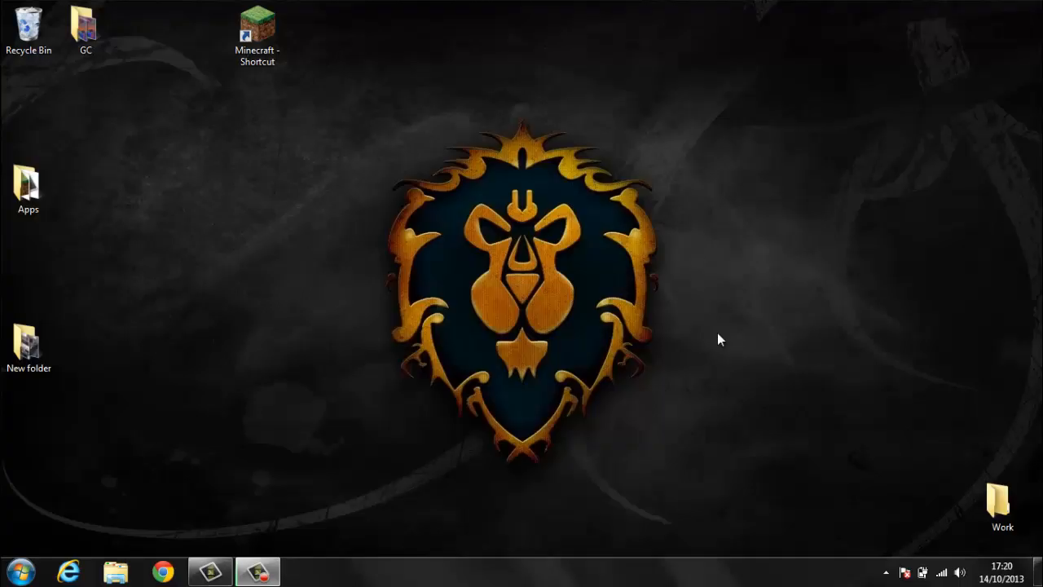
pyautogui.moveTo(704, 339)
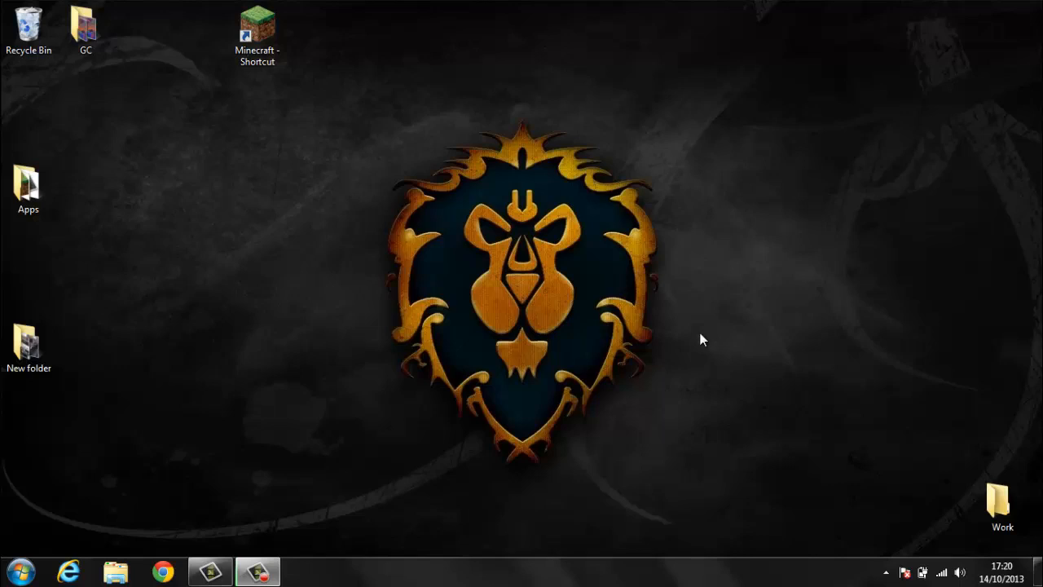
pyautogui.moveTo(216, 236)
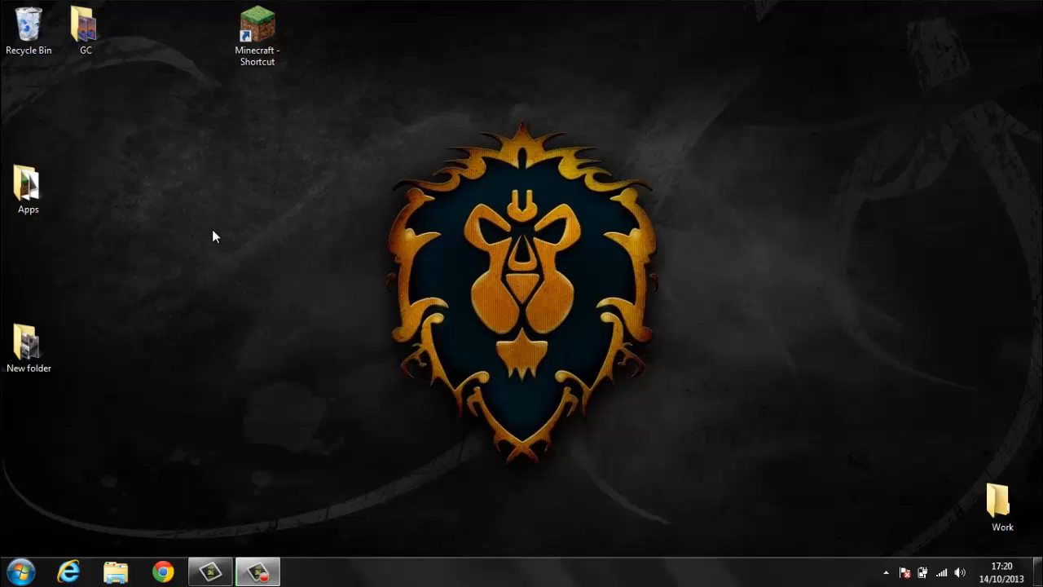
pyautogui.moveTo(241, 204)
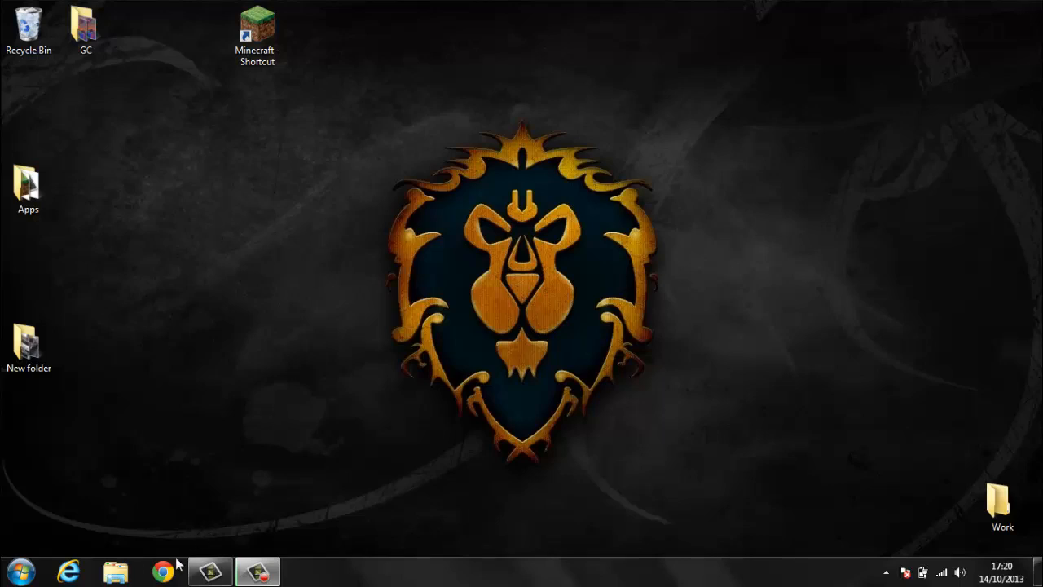
# Download the shared Girlcraft.zip from its Dropbox link in Chrome.
pyautogui.click(163, 570)
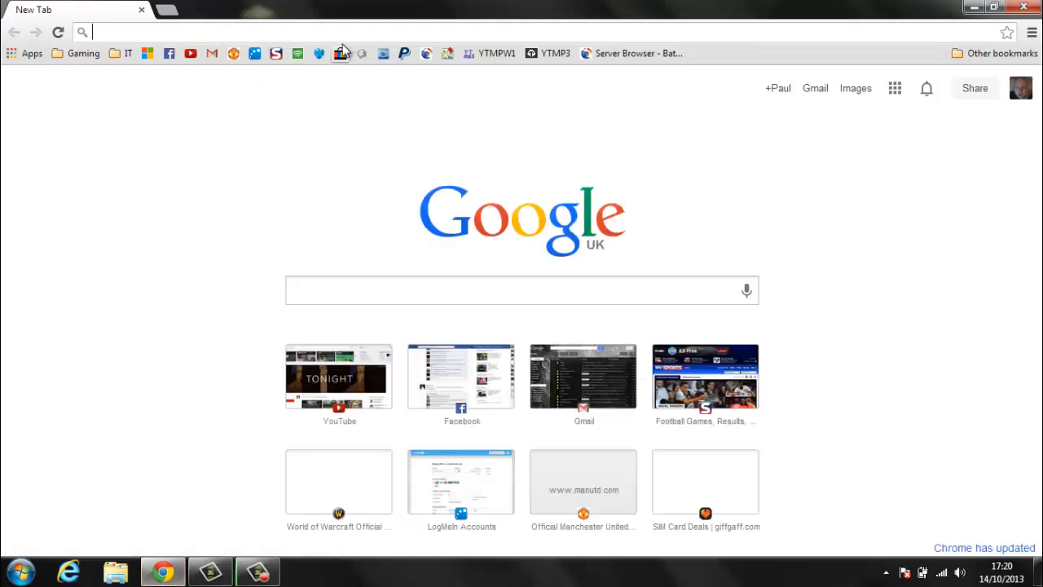
pyautogui.moveTo(339, 52)
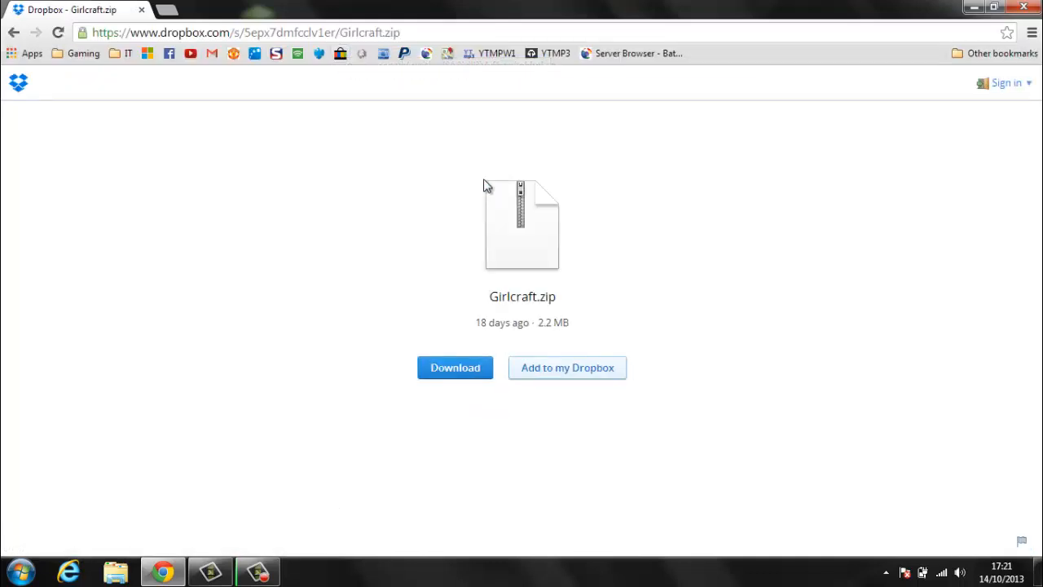
pyautogui.moveTo(155, 98)
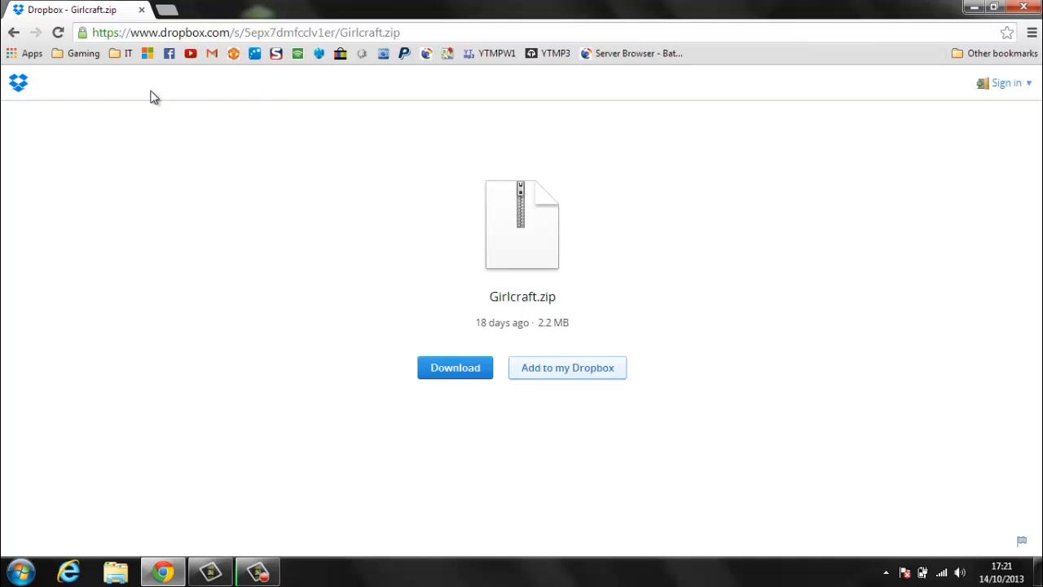
pyautogui.moveTo(590, 323)
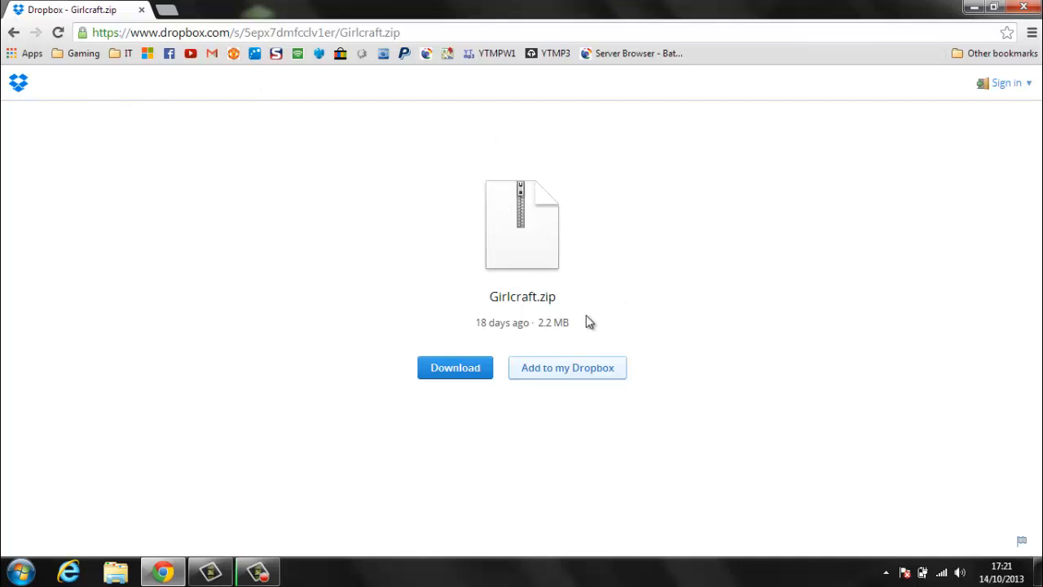
pyautogui.click(455, 368)
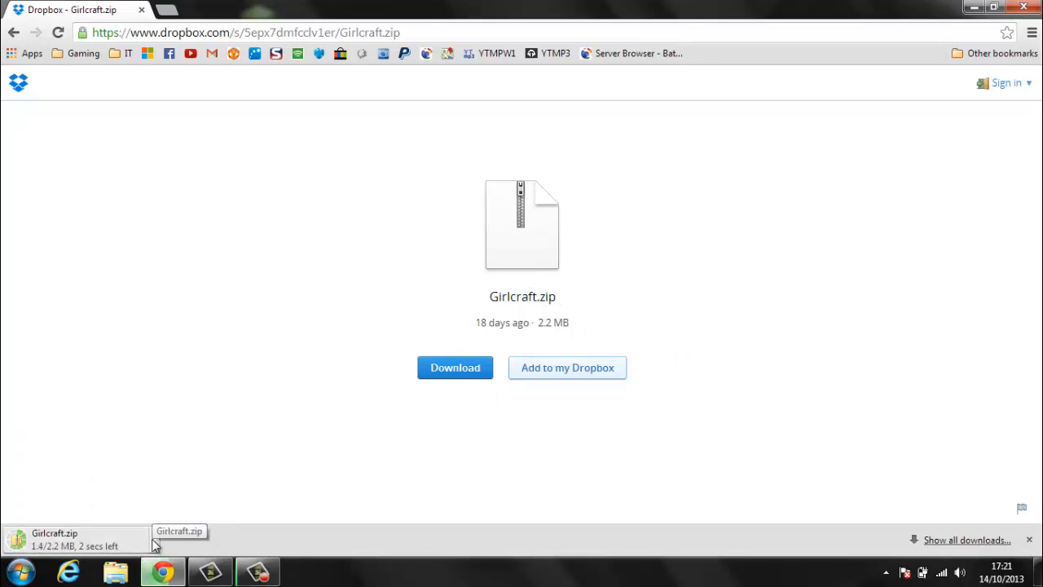
# Choose an option for the Girlcraft.zip download and minimise Chrome to the desktop.
pyautogui.click(153, 538)
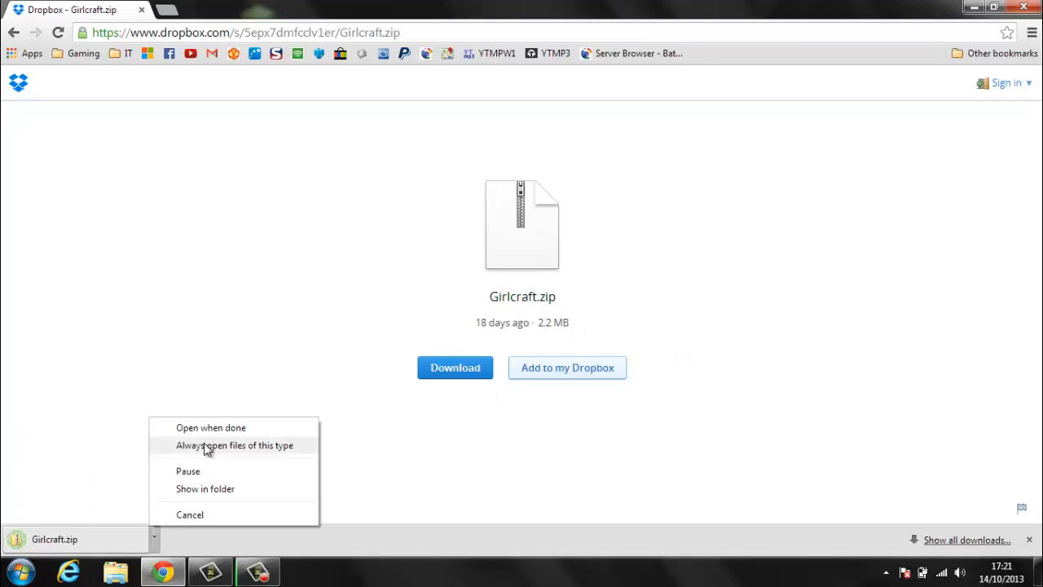
pyautogui.click(206, 489)
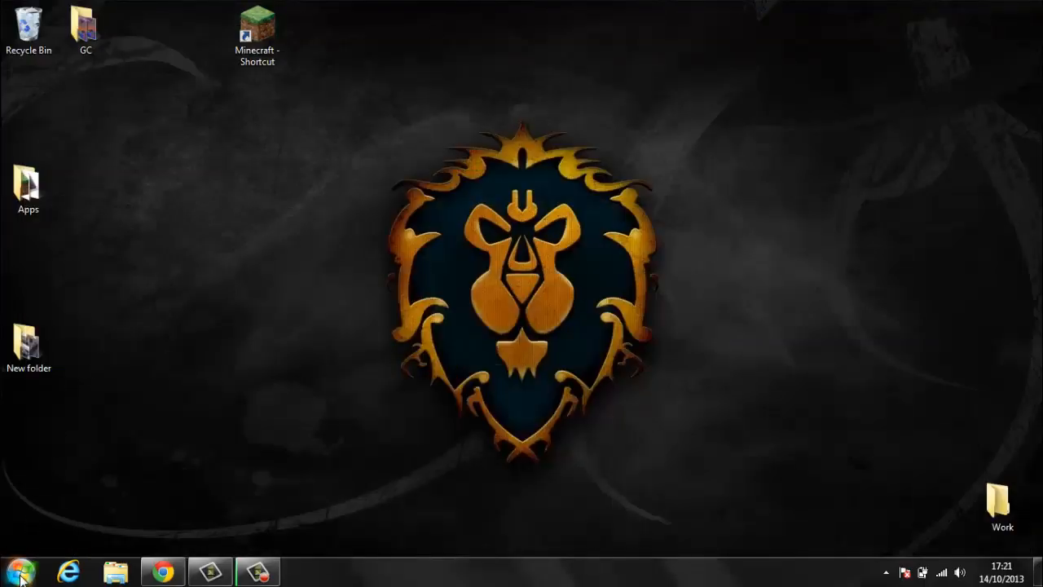
# Launch Run from the Start menu with %appdata% entered, not yet submitted.
pyautogui.click(20, 570)
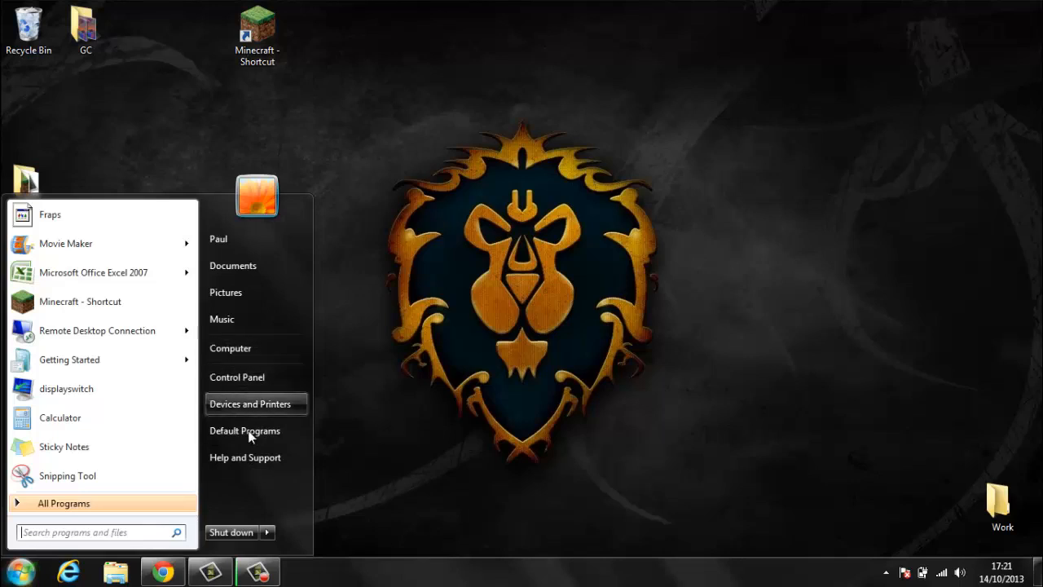
pyautogui.click(98, 531)
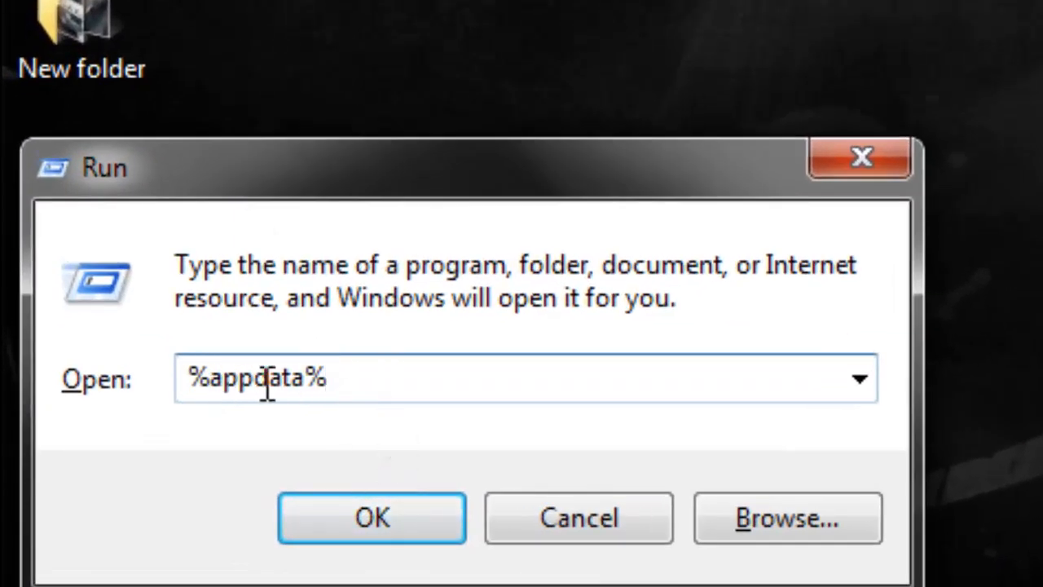
# Place Girlcraft.zip in .minecraft's resourcepacks folder under AppData Roaming and close Explorer.
pyautogui.click(371, 519)
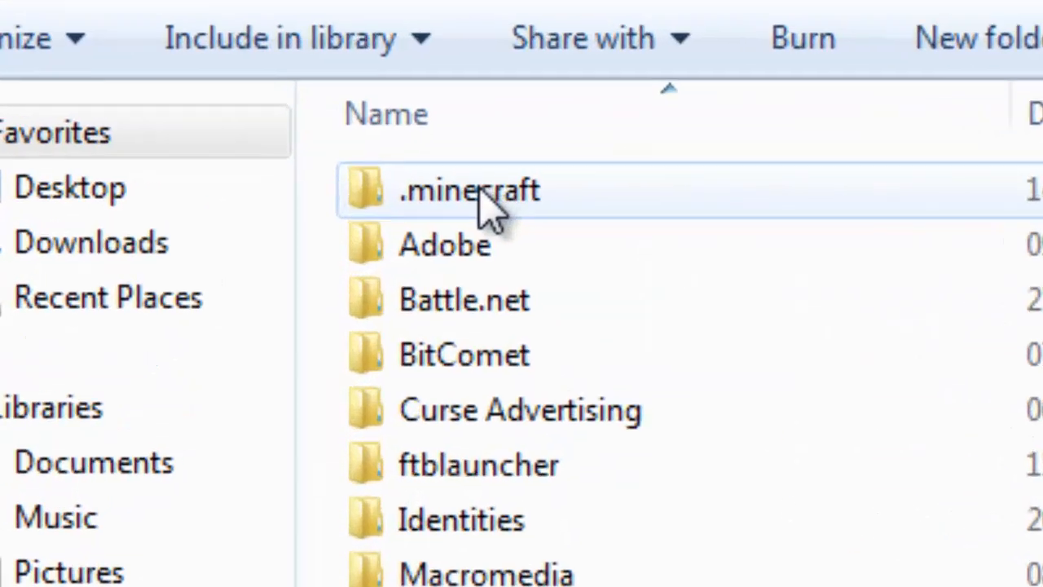
pyautogui.doubleClick(469, 189)
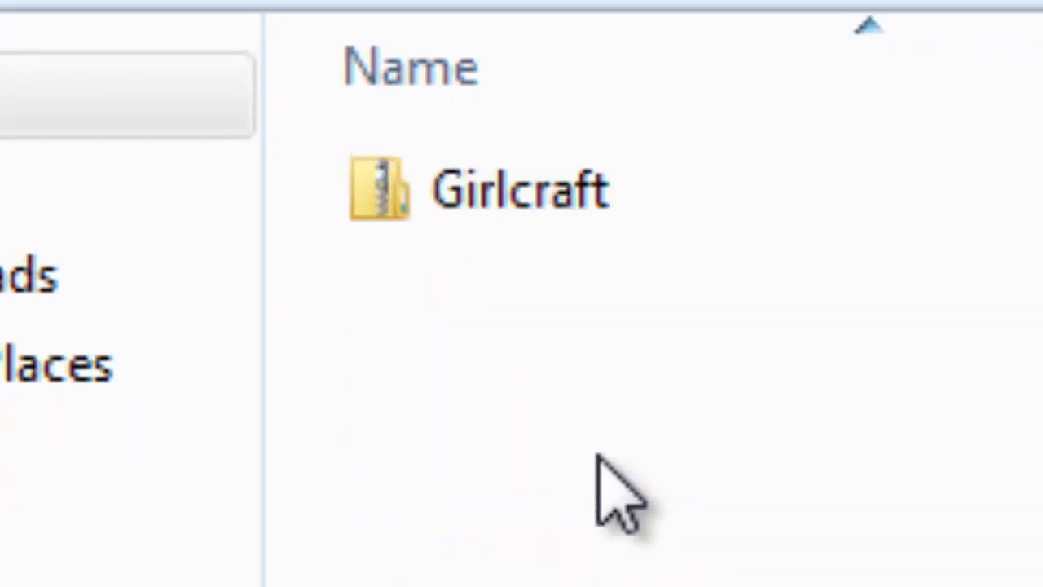
pyautogui.click(518, 189)
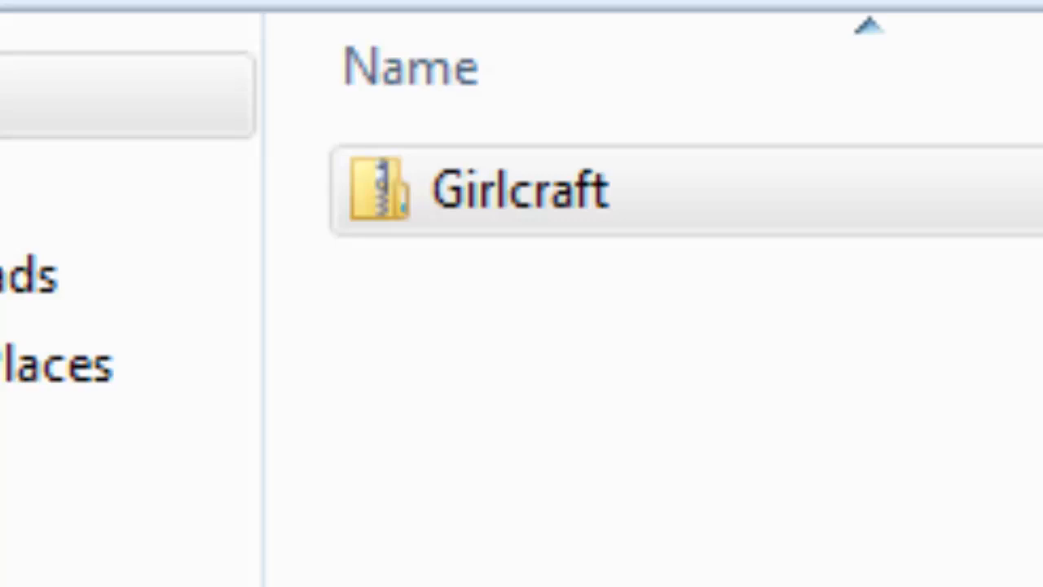
pyautogui.click(518, 189)
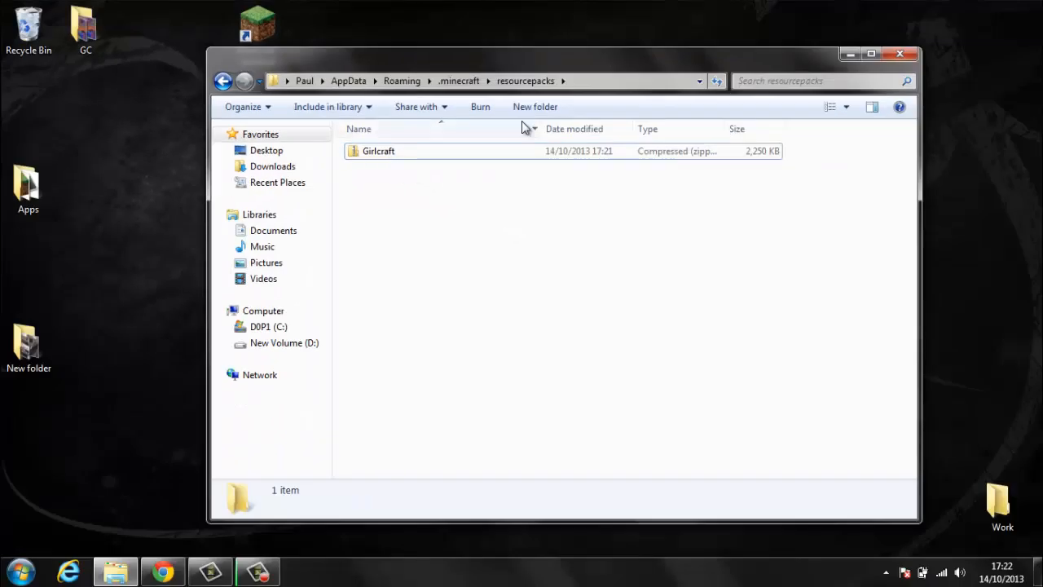
pyautogui.click(900, 54)
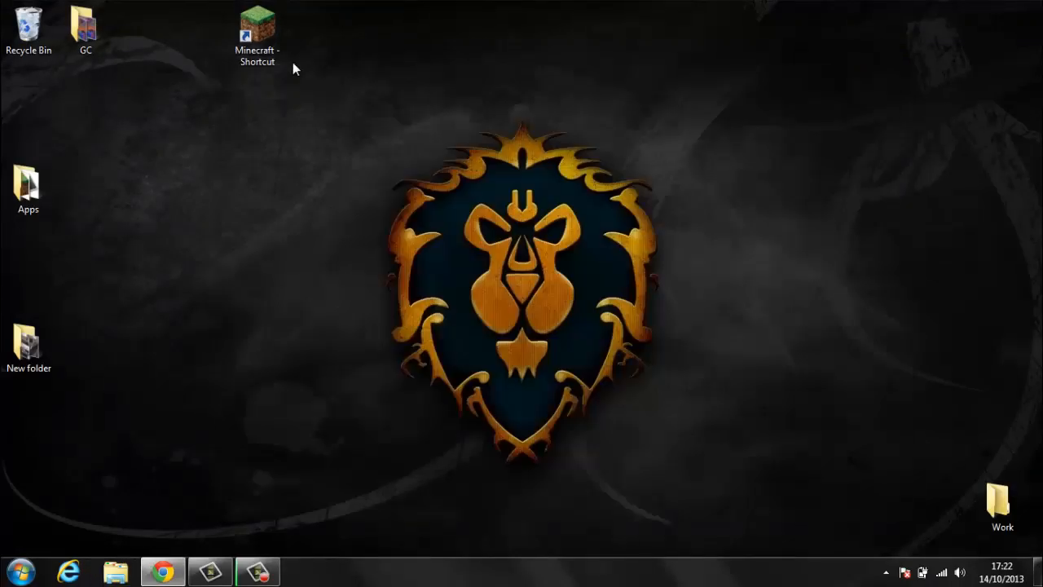
# Launch Minecraft 1.6.4 from the desktop shortcut via the launcher's Play button.
pyautogui.doubleClick(257, 30)
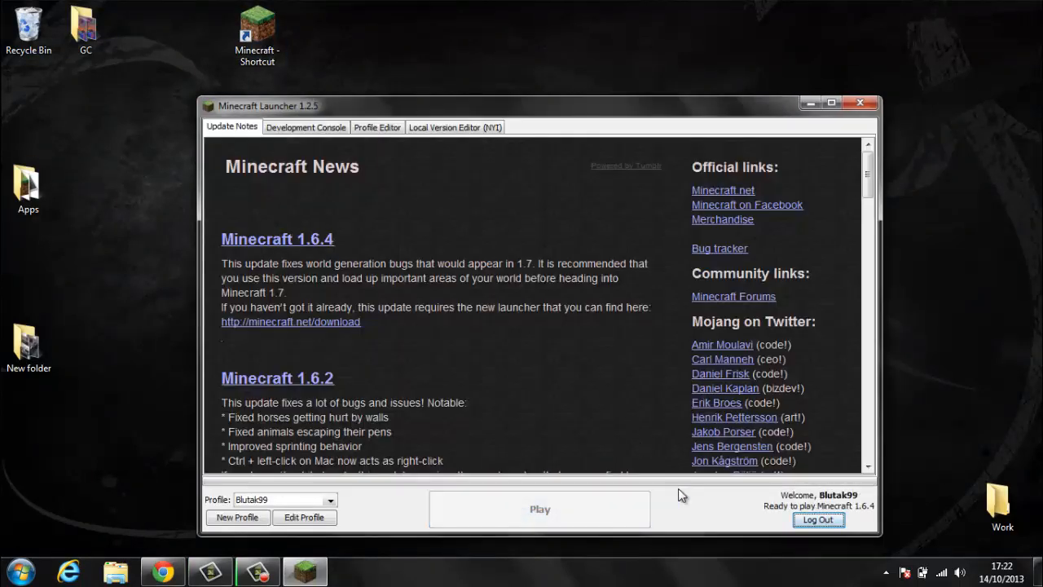
pyautogui.click(540, 509)
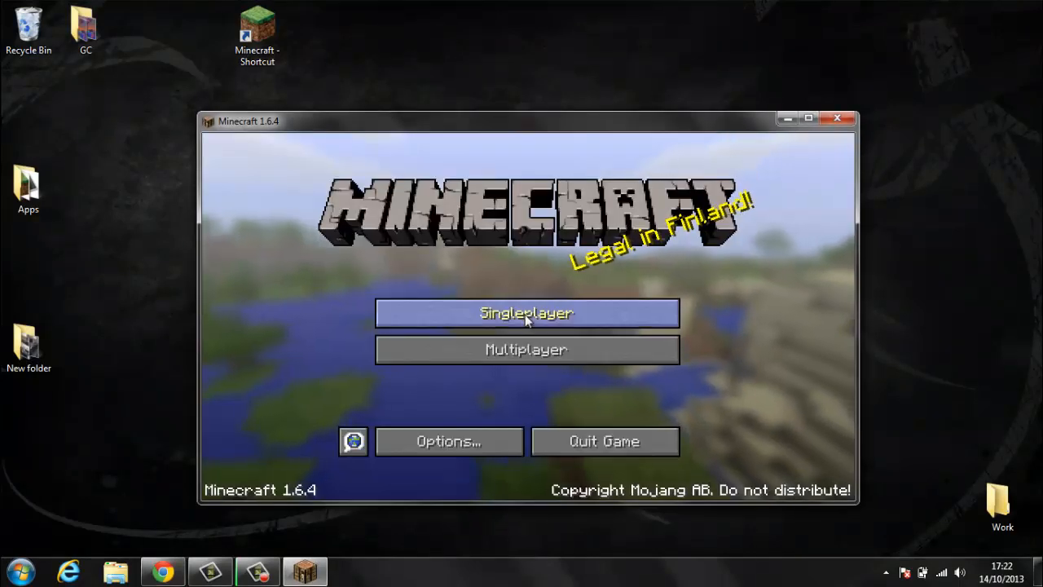
# Reach the Resource Packs list showing Girlcraft.zip alongside Default.
pyautogui.click(448, 441)
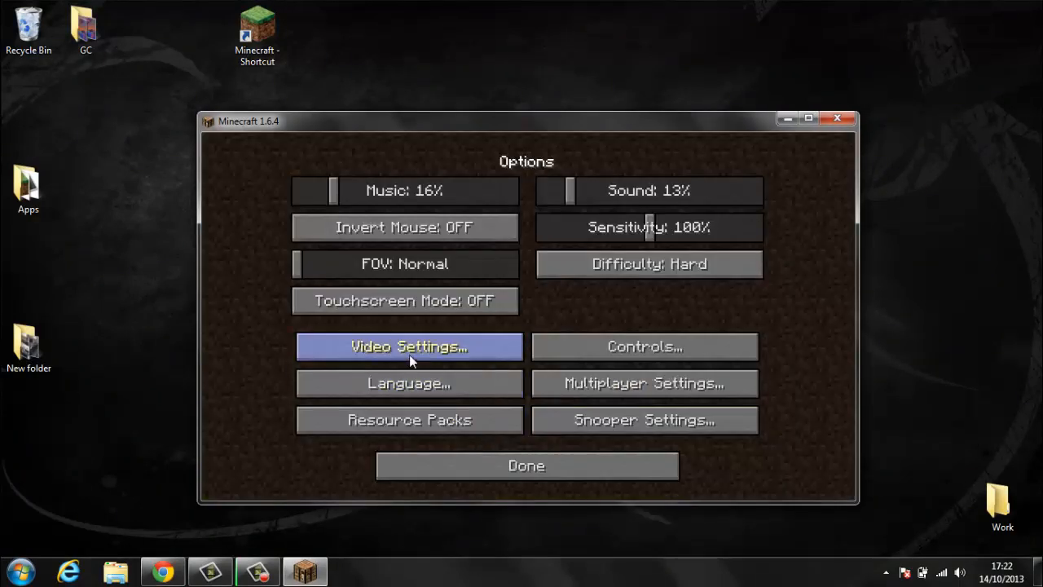
pyautogui.click(407, 420)
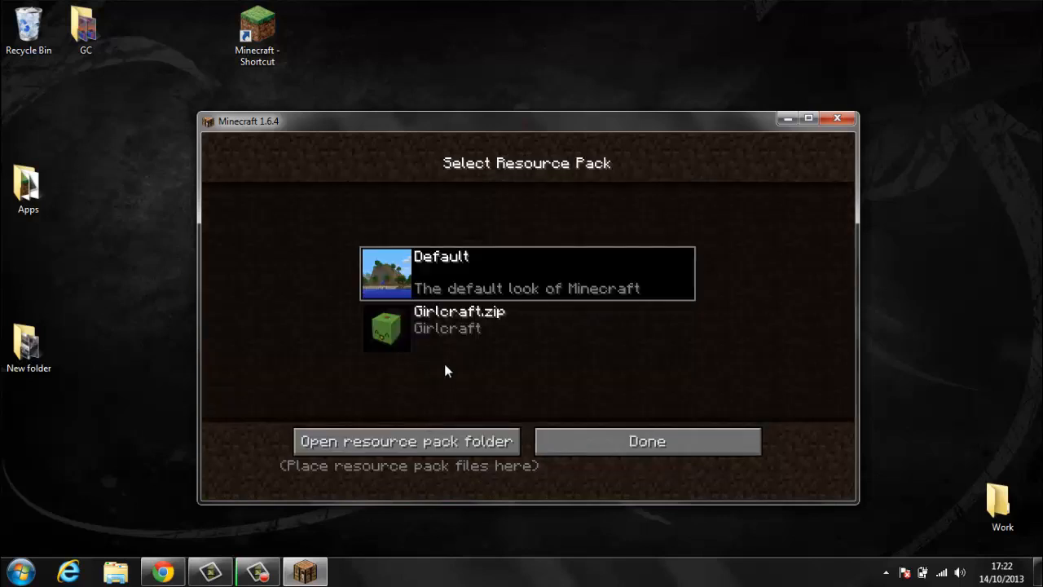
pyautogui.moveTo(447, 382)
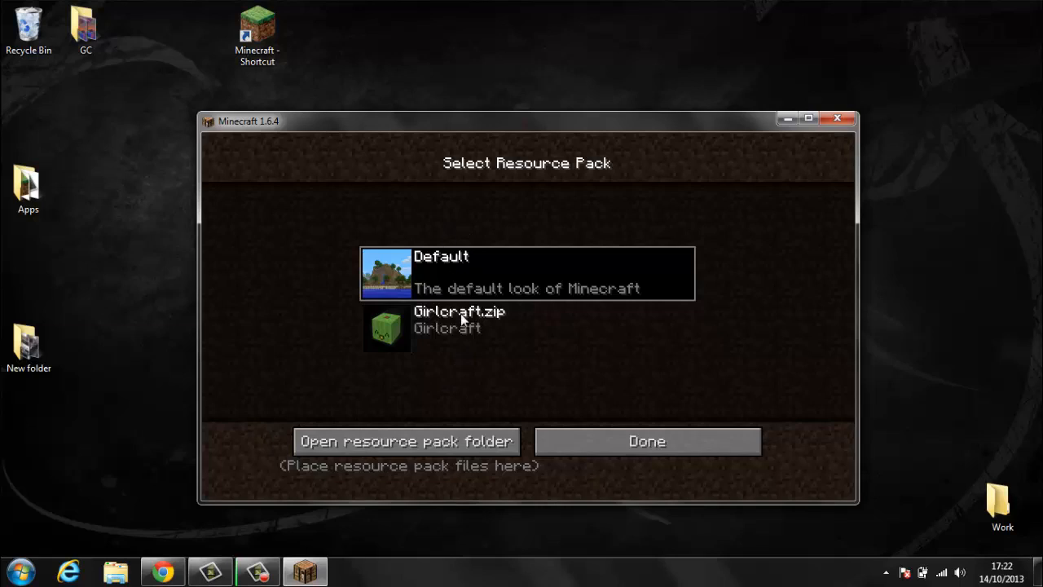
pyautogui.moveTo(444, 329)
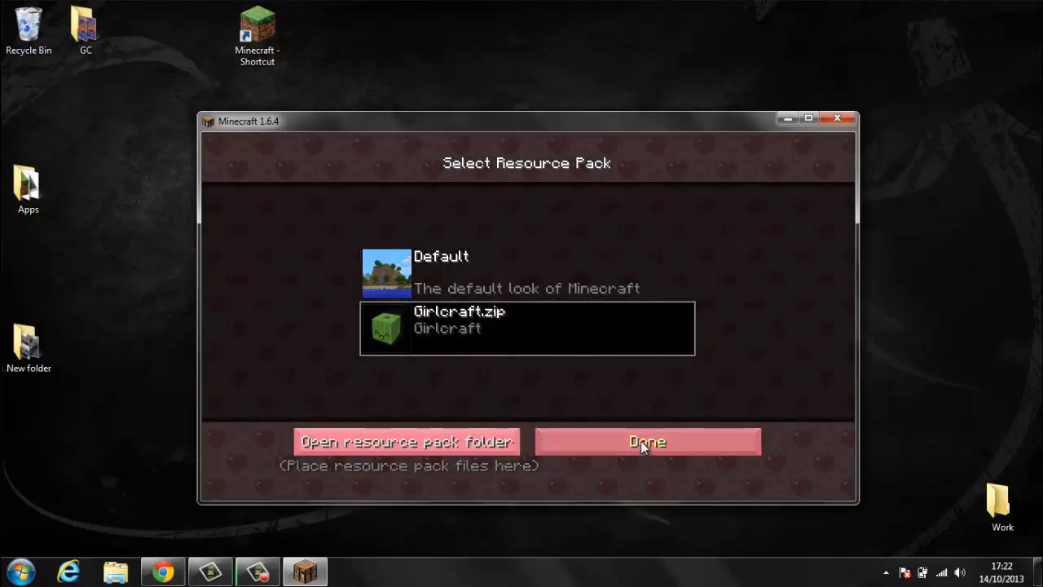
# Confirm the Girlcraft pack, return to the title screen and show the pink Singleplayer world list.
pyautogui.click(645, 440)
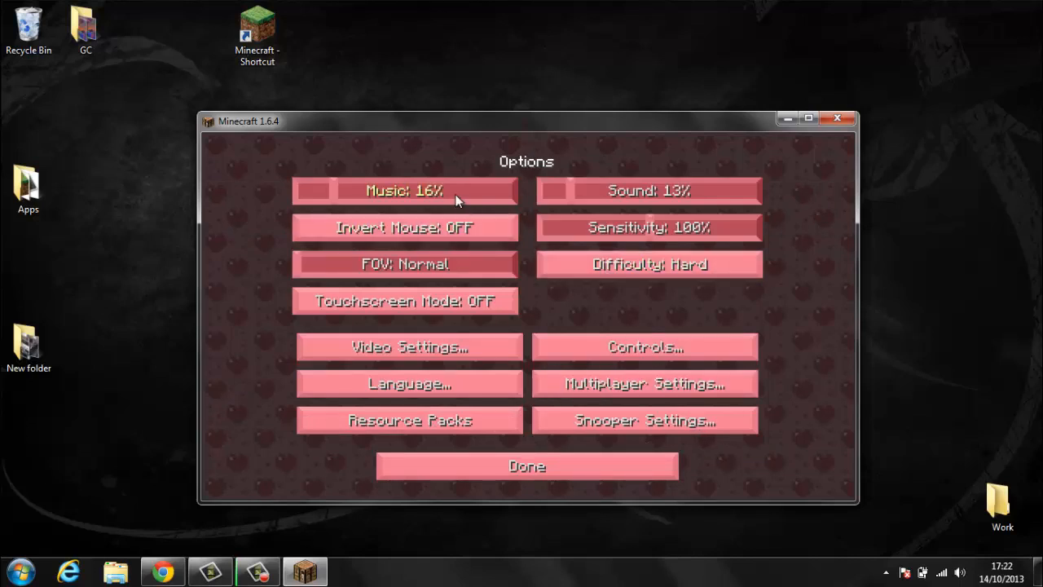
pyautogui.click(526, 466)
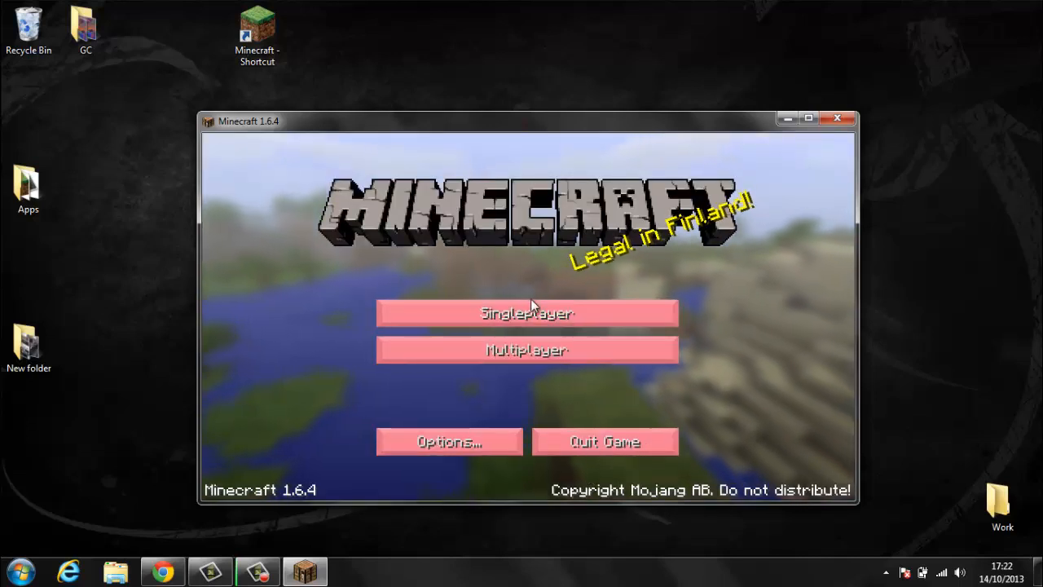
pyautogui.click(527, 313)
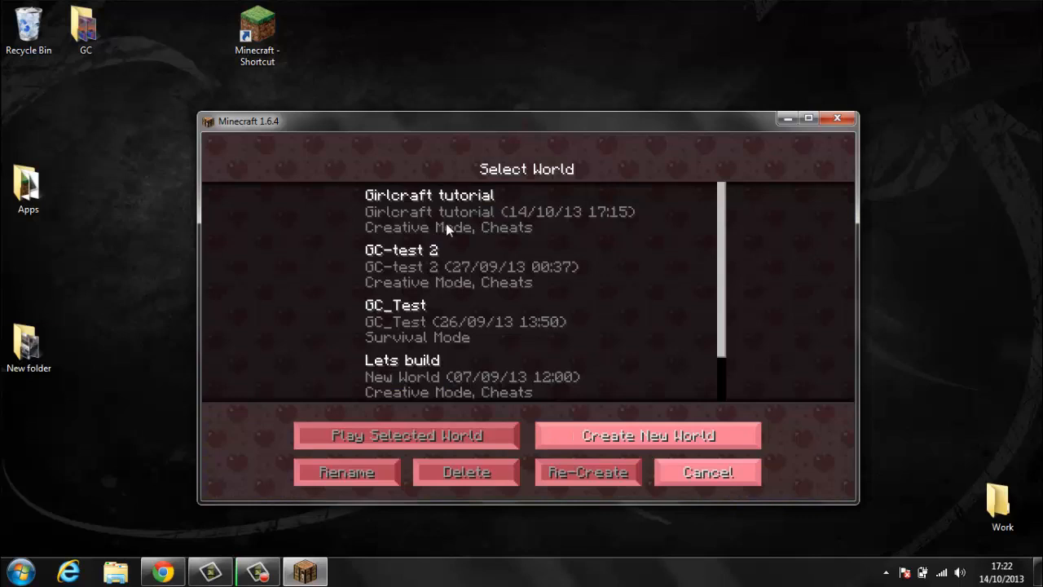